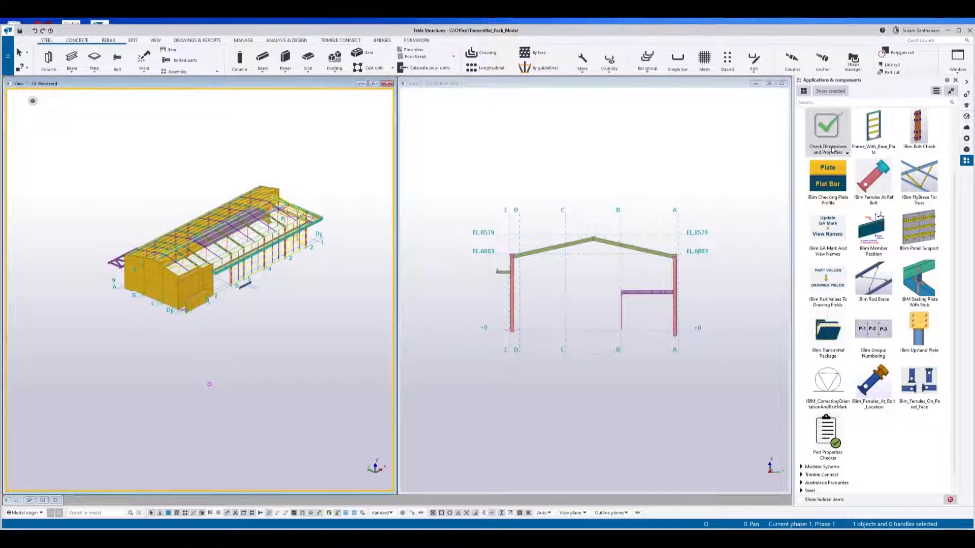
- Launch Check Dimensions and Properties and move its window to the top centre, off the 3D view
{"action": "left_click", "coordinate": [826, 128]}
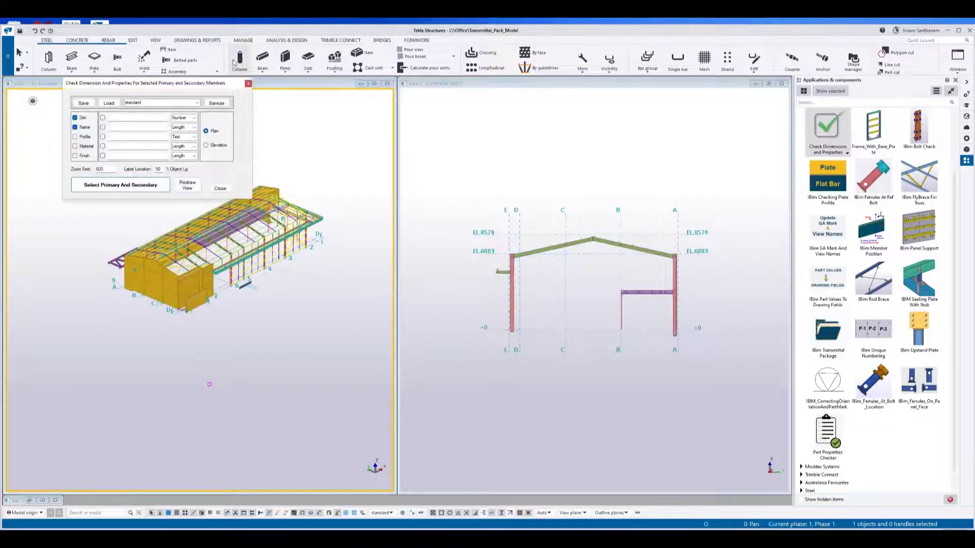
{"action": "left_click_drag", "start_coordinate": [155, 82], "coordinate": [519, 63]}
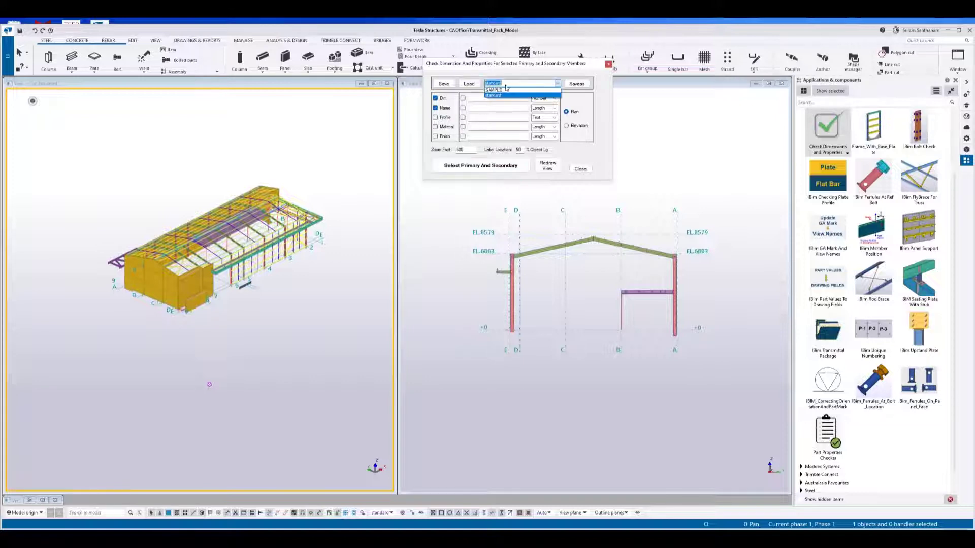
- Load the SAMPLE preset, inspect its PART_PREFIX property and value type, then reload the standard preset
{"action": "left_click", "coordinate": [494, 90]}
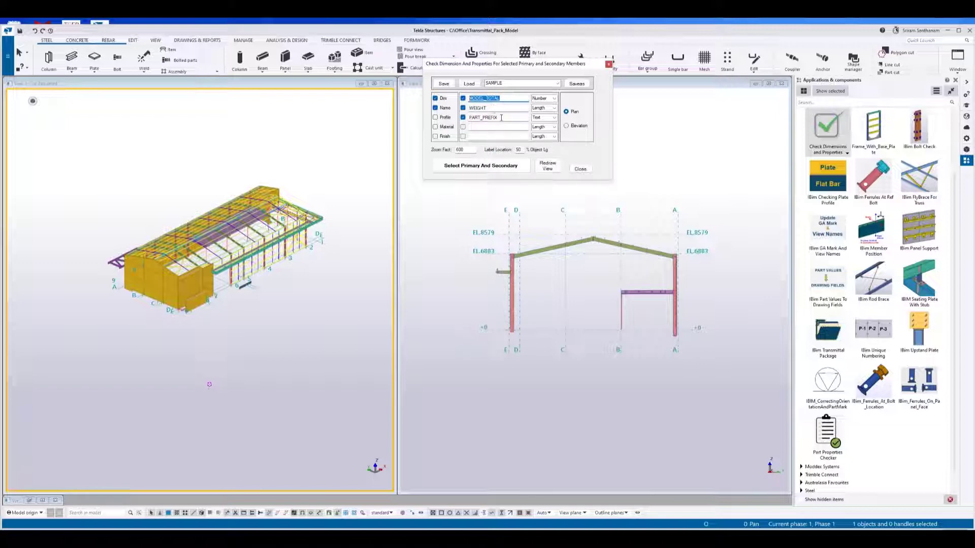
{"action": "left_click", "coordinate": [435, 108]}
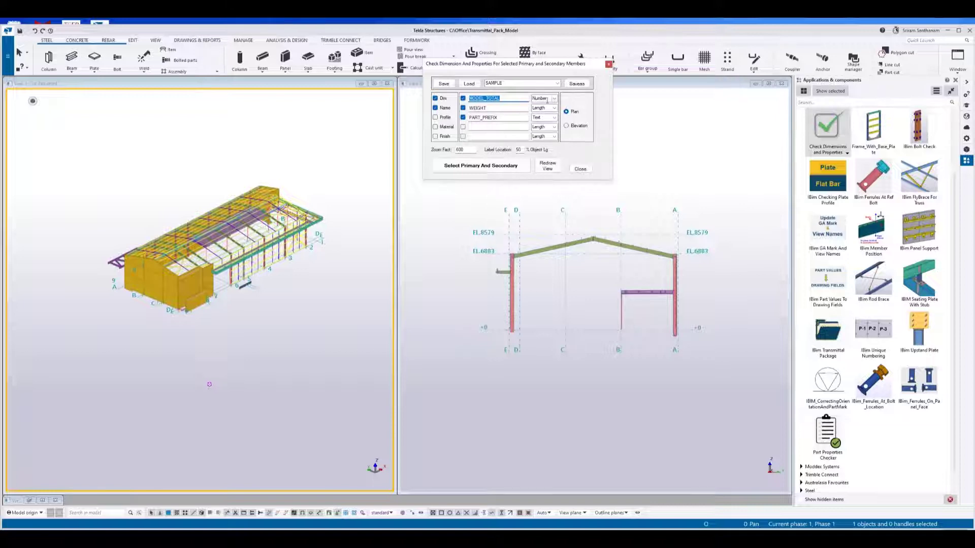
{"action": "left_click", "coordinate": [552, 98]}
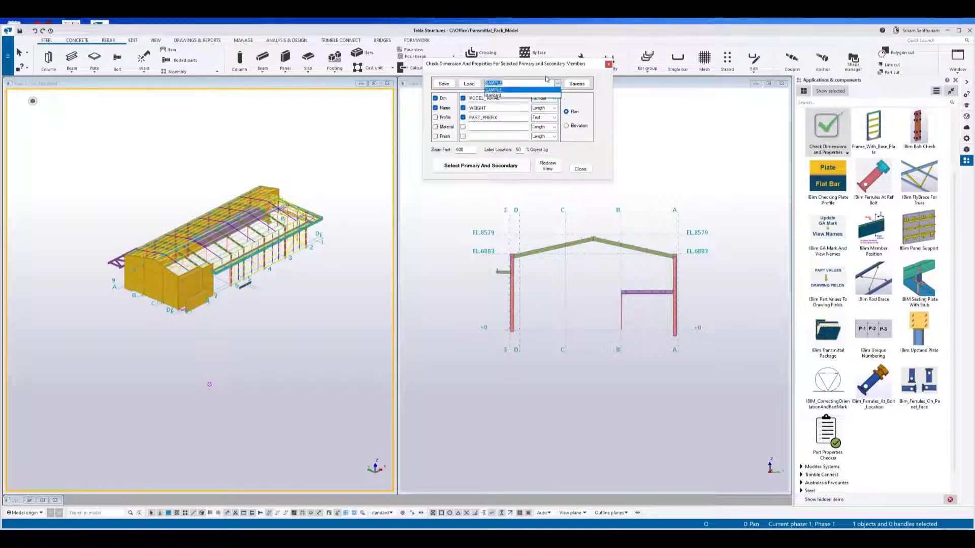
{"action": "left_click", "coordinate": [492, 96]}
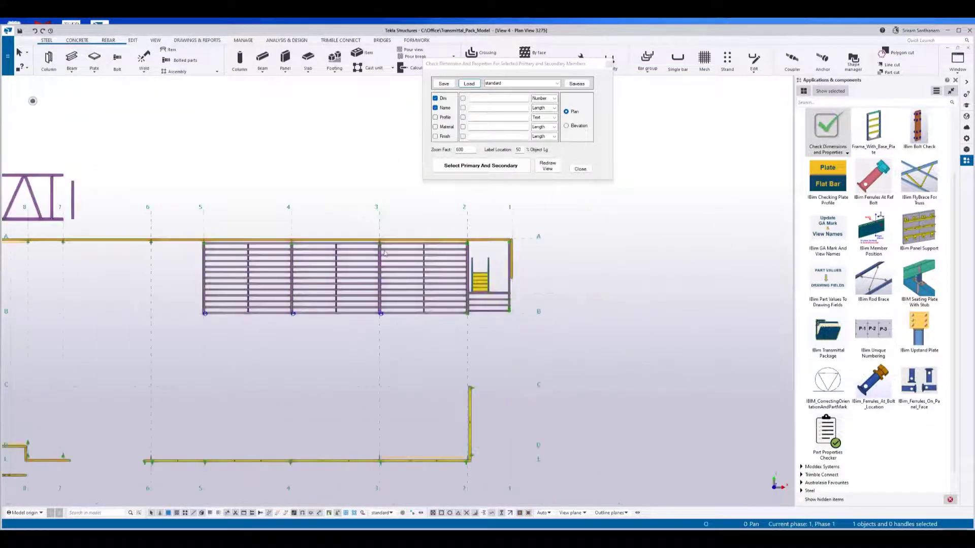
- Pick the main mezzanine beam and its joists so spacing dimensions and MEZZANINE BEAM appear in plan
{"action": "left_click", "coordinate": [481, 165]}
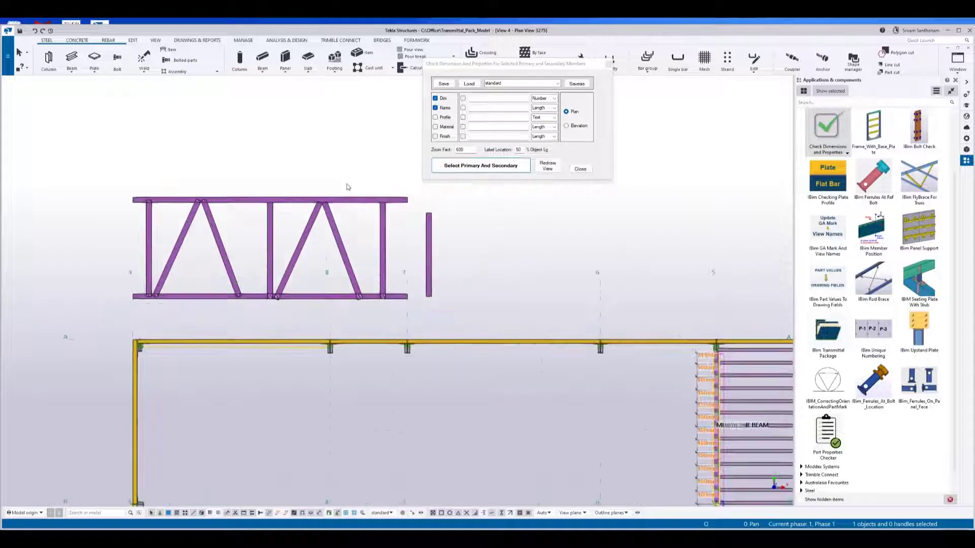
- Pick the truss members and a destination point for the labels, then redraw the view to clear leftovers
{"action": "left_click", "coordinate": [547, 166]}
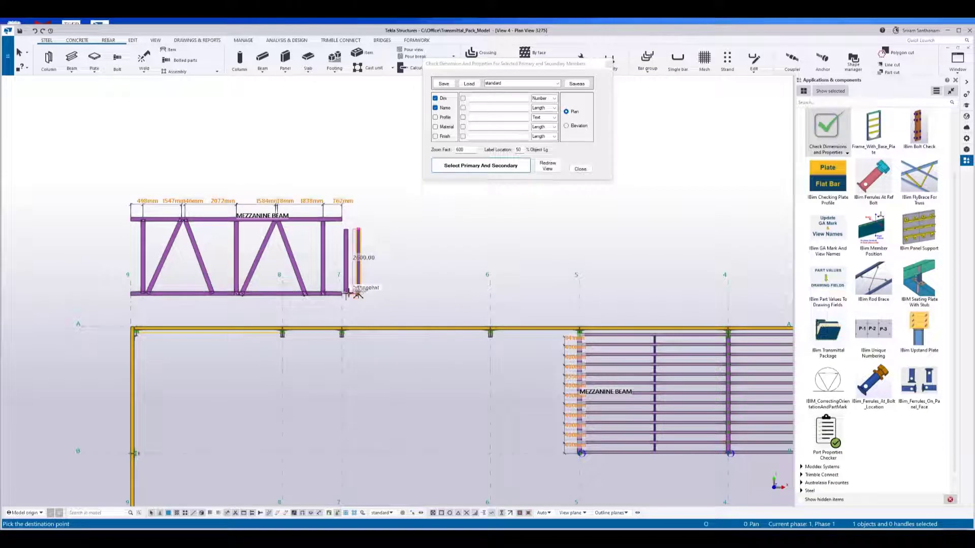
{"action": "left_click", "coordinate": [546, 165]}
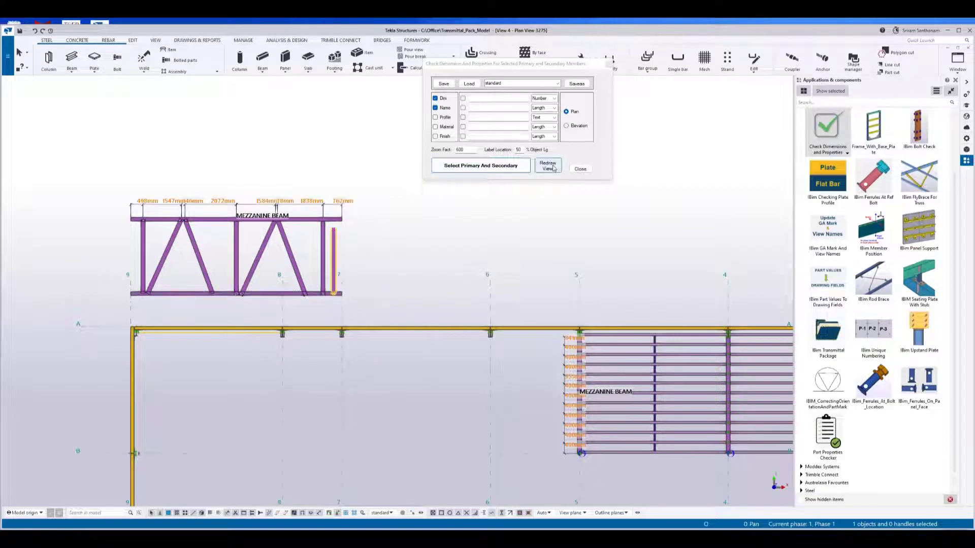
{"action": "left_click", "coordinate": [547, 165]}
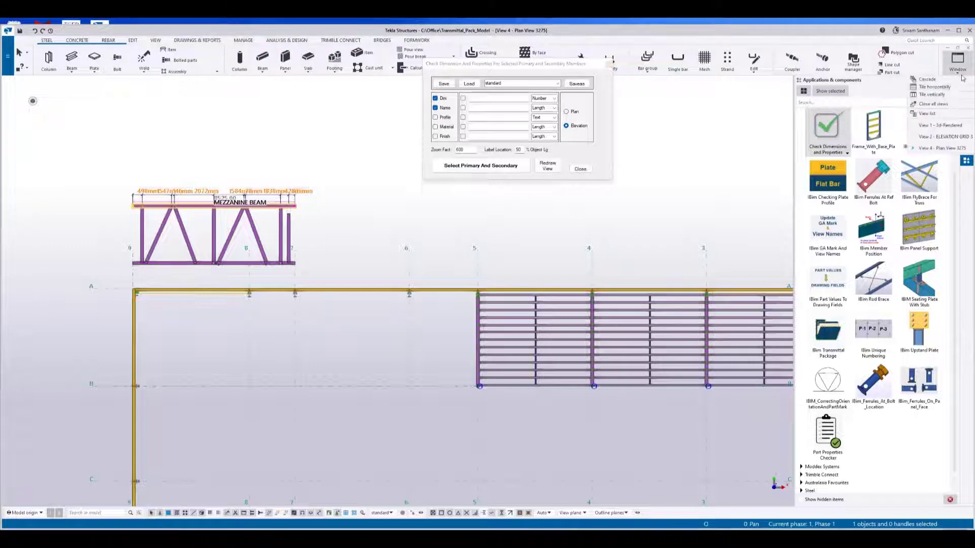
- Tile plan and elevation vertically, then pick the rafter as main member and its purlins for RAFTER labels
{"action": "left_click", "coordinate": [932, 94]}
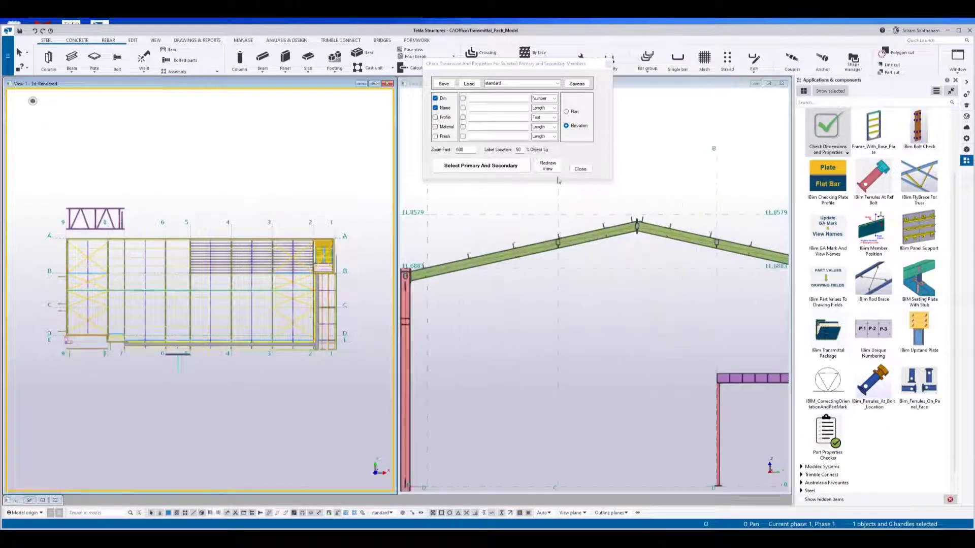
{"action": "left_click", "coordinate": [480, 165]}
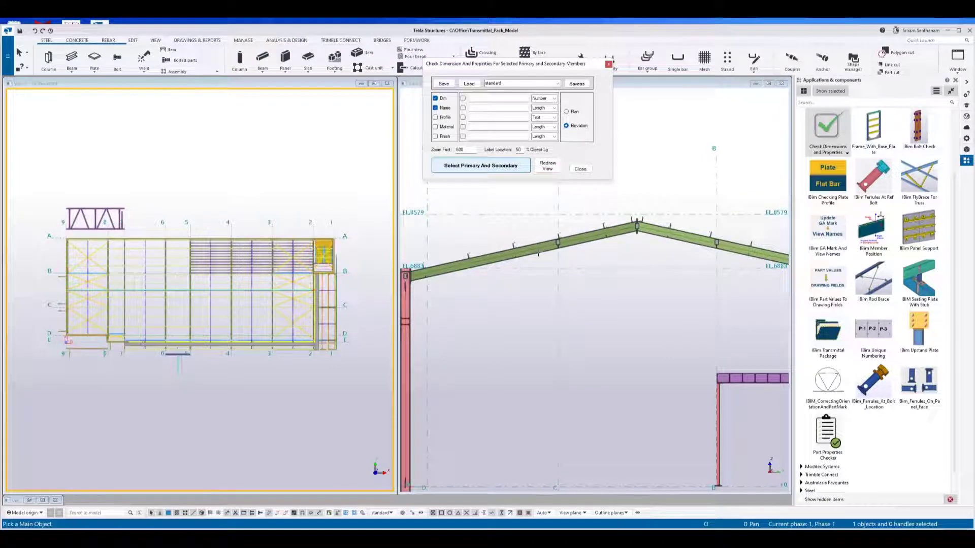
{"action": "left_click", "coordinate": [560, 243]}
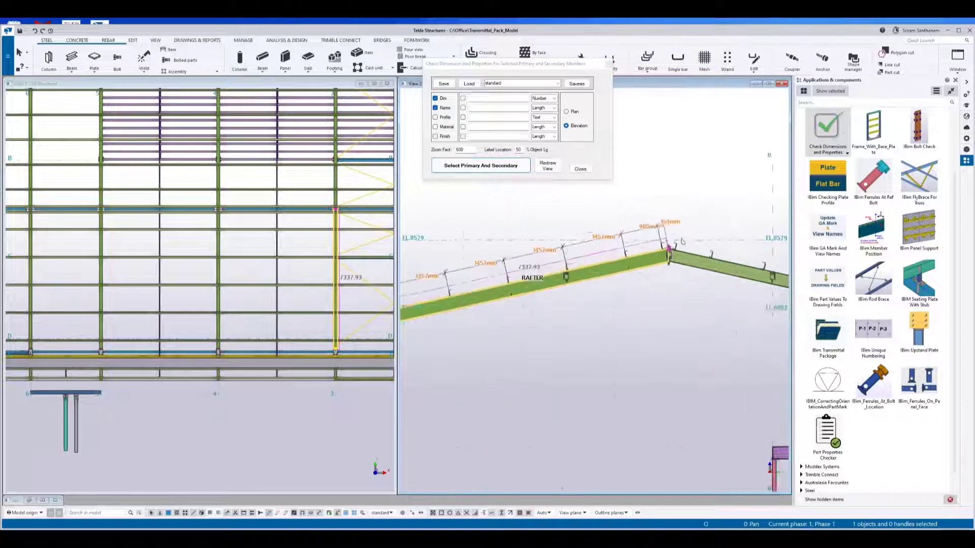
- Zoom the elevation out to the full portal frame and redraw it with the RAFTER dimensions kept
{"action": "left_click", "coordinate": [547, 166]}
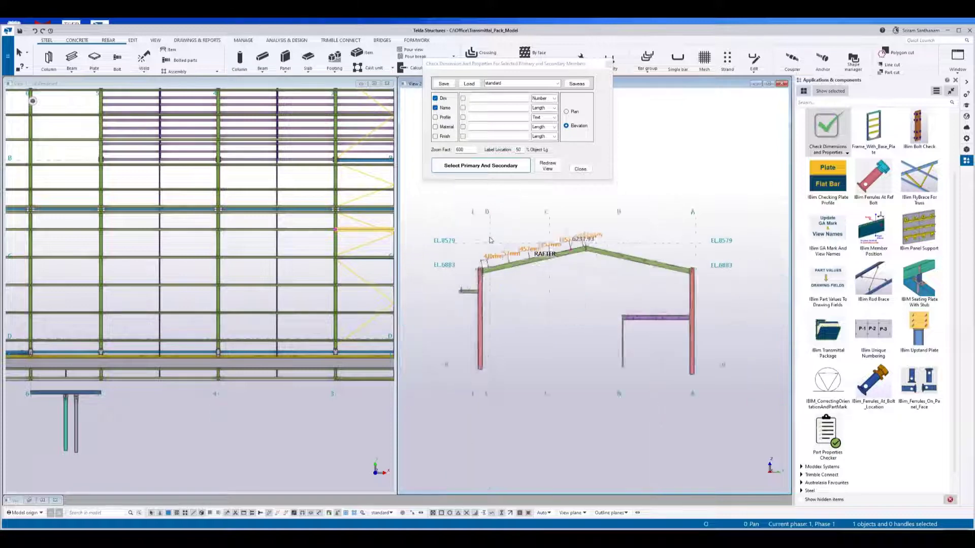
{"action": "left_click", "coordinate": [547, 165]}
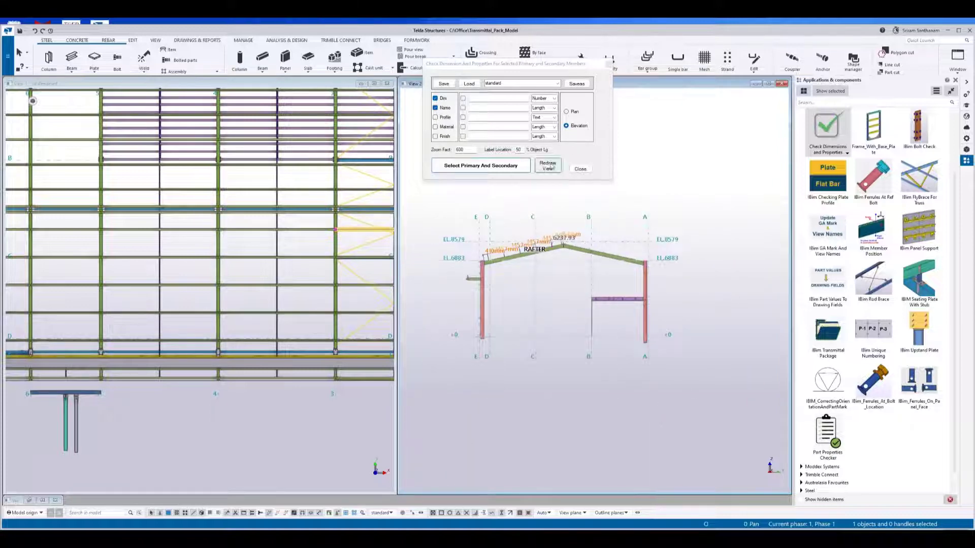
- Set Label Location to 10% of member length and pick the ladder frame's column as the main member
{"action": "left_click", "coordinate": [547, 166]}
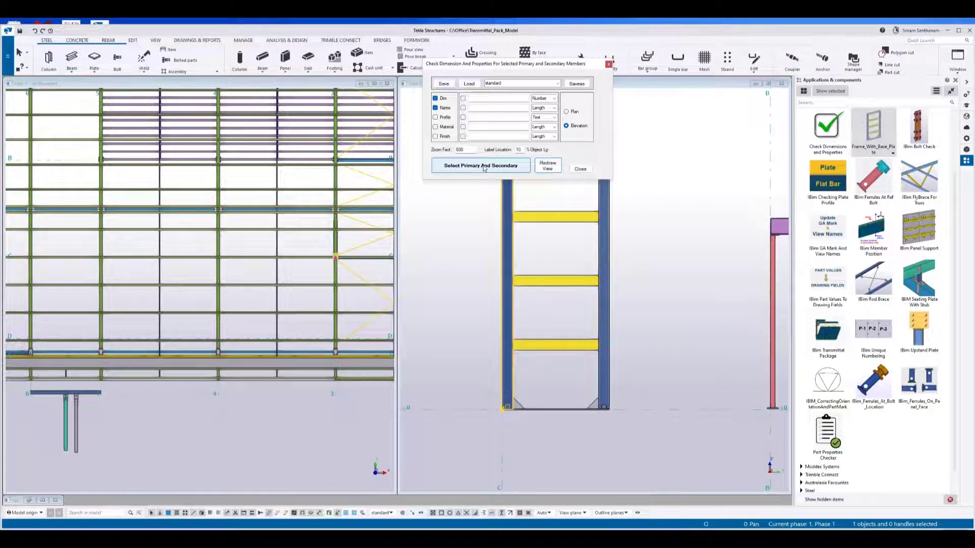
{"action": "left_click", "coordinate": [480, 166]}
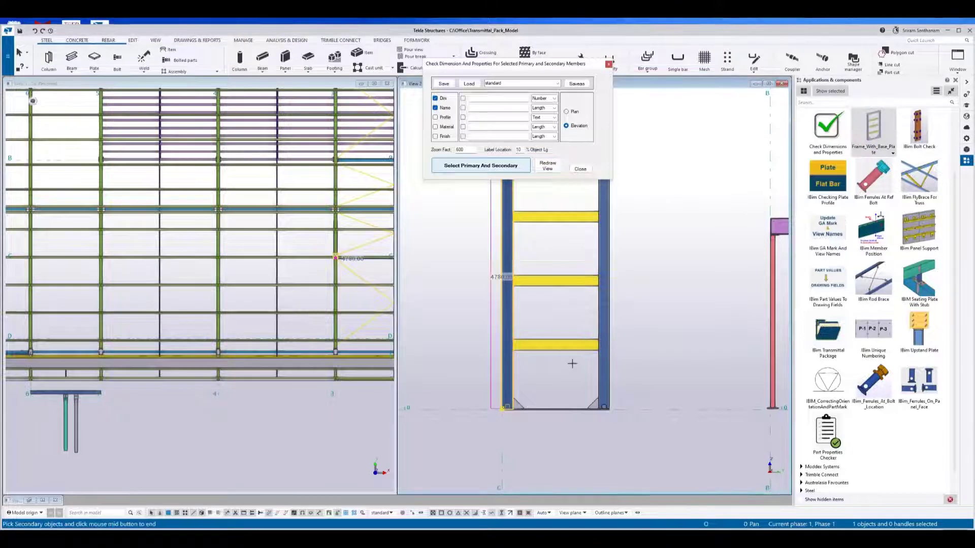